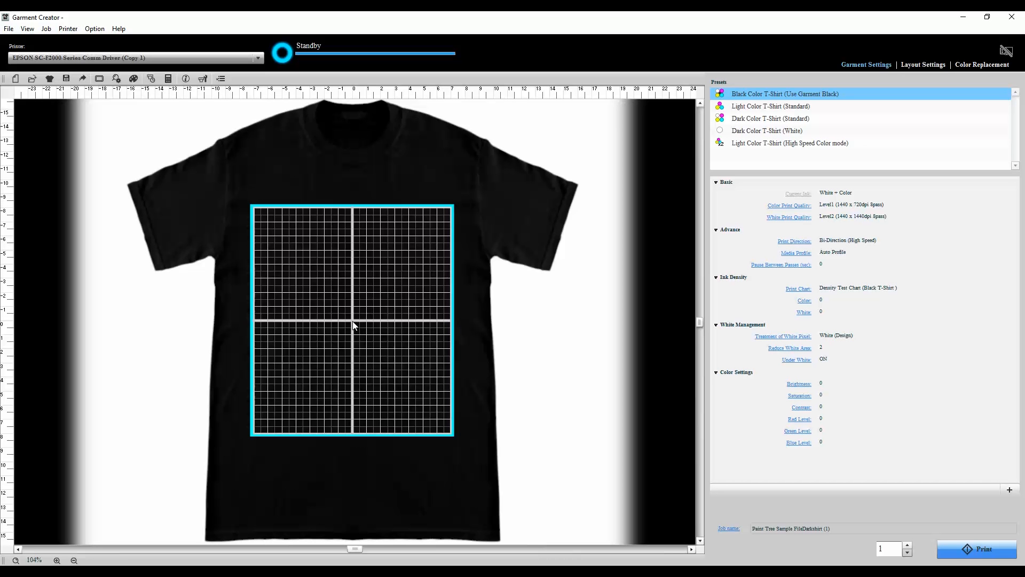
{"action": "mouse_move", "coordinate": [163, 195]}
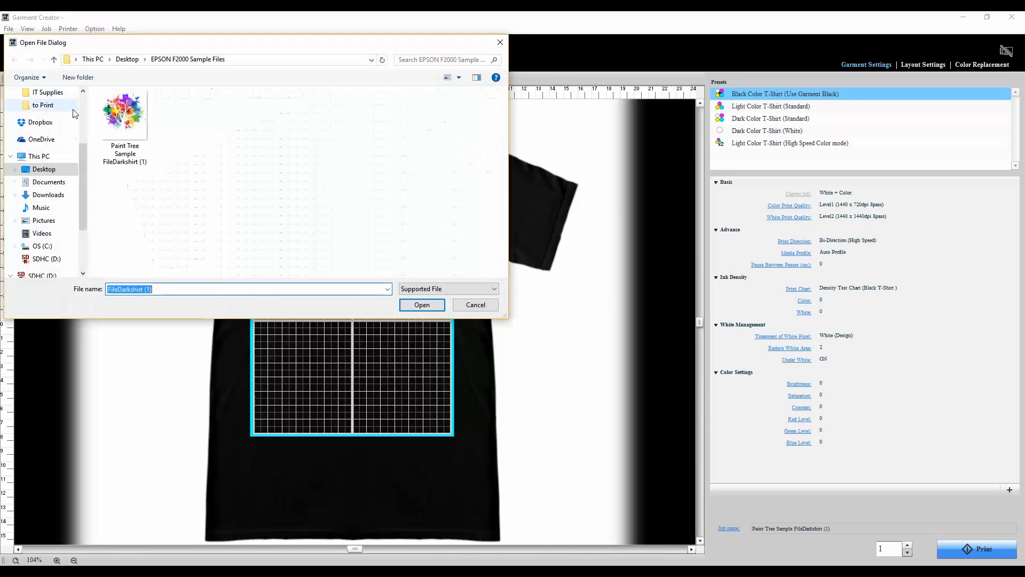
Load the Paint Tree Sample FileDarkshirt (1) design onto the black T-shirt
{"action": "left_click", "coordinate": [125, 115]}
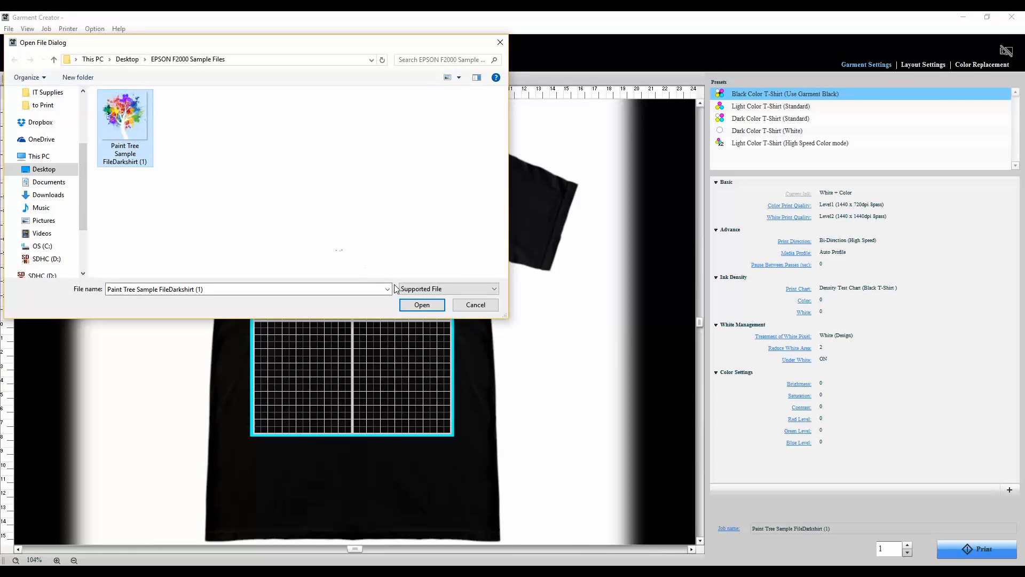
{"action": "left_click", "coordinate": [422, 305]}
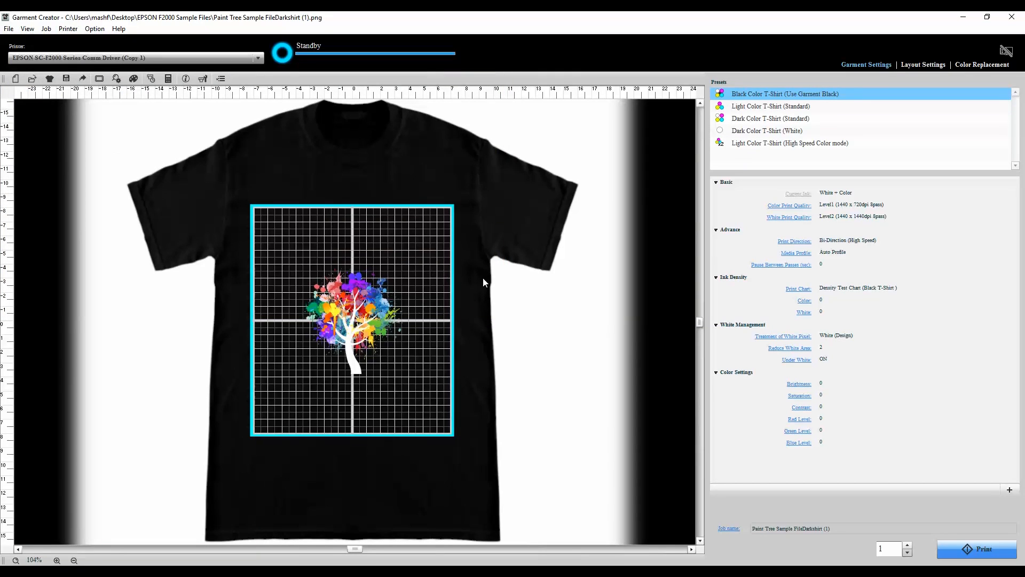
Align the design Top-Center in Layout Settings and go back to Garment Settings
{"action": "left_click", "coordinate": [923, 65]}
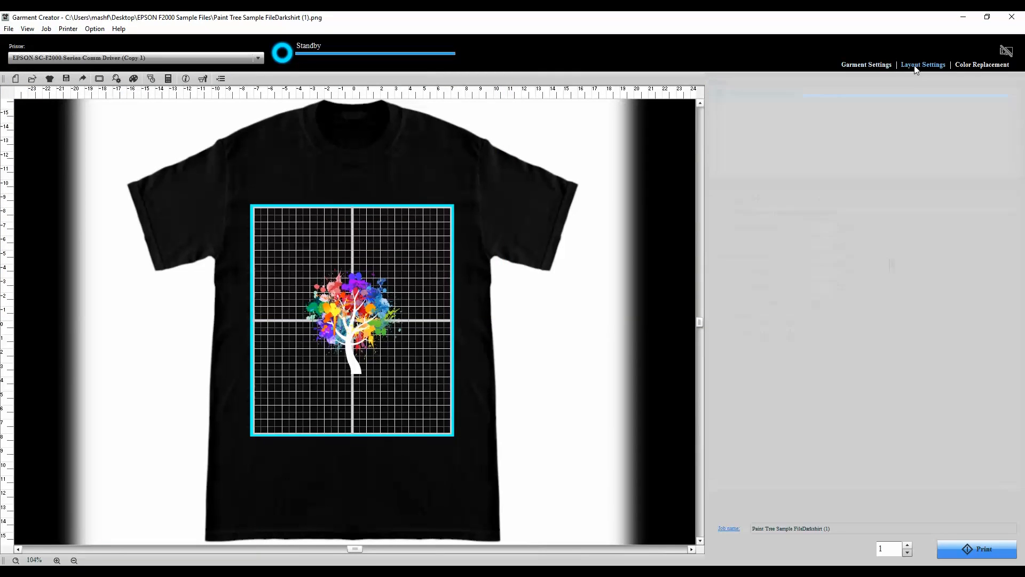
{"action": "left_click", "coordinate": [923, 64]}
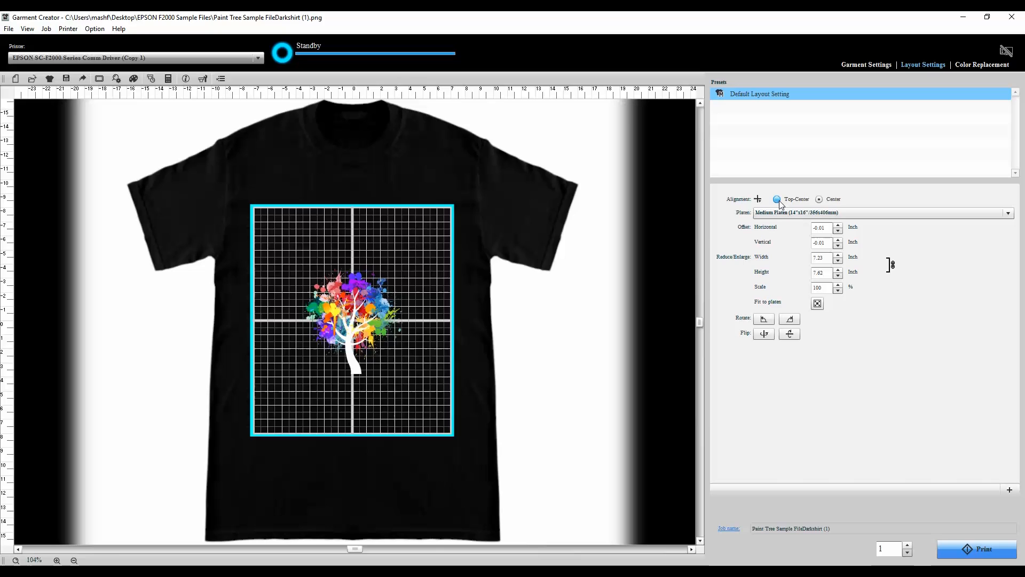
{"action": "left_click", "coordinate": [777, 198]}
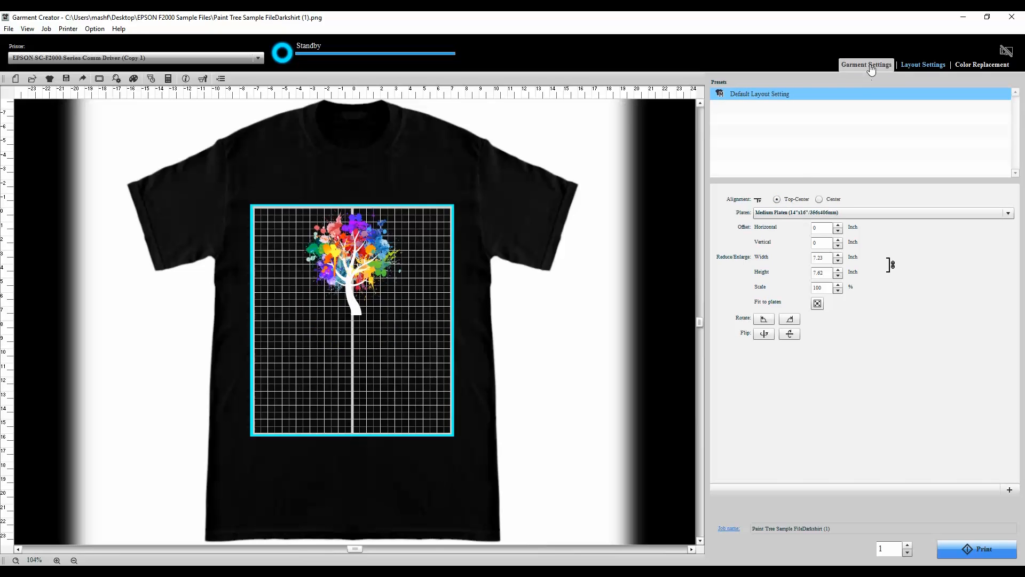
{"action": "left_click", "coordinate": [866, 64]}
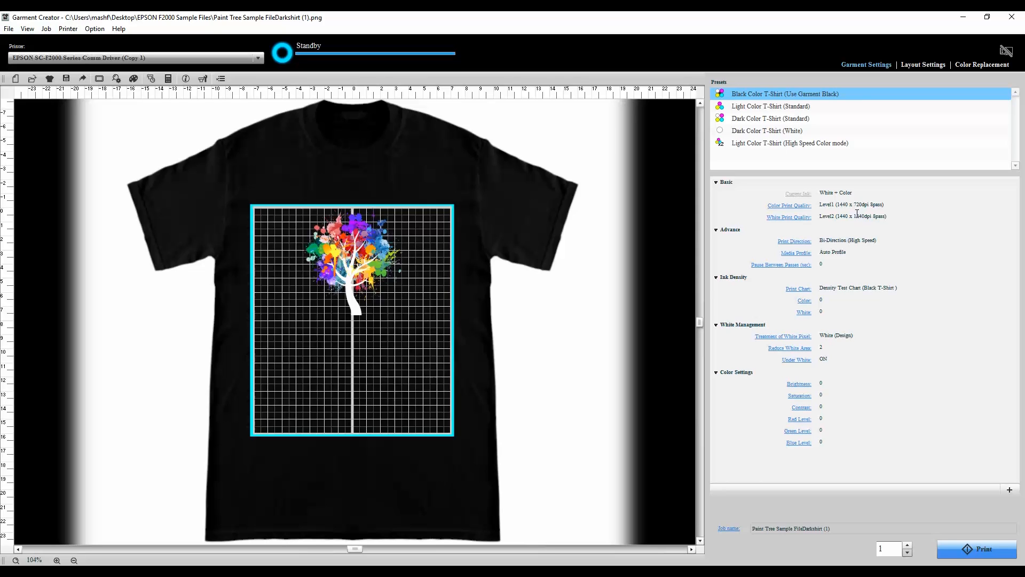
Raise Color Print Quality to Level3 (1440 x 720dpi 16pass), leaving White at Level2
{"action": "left_click", "coordinate": [789, 205]}
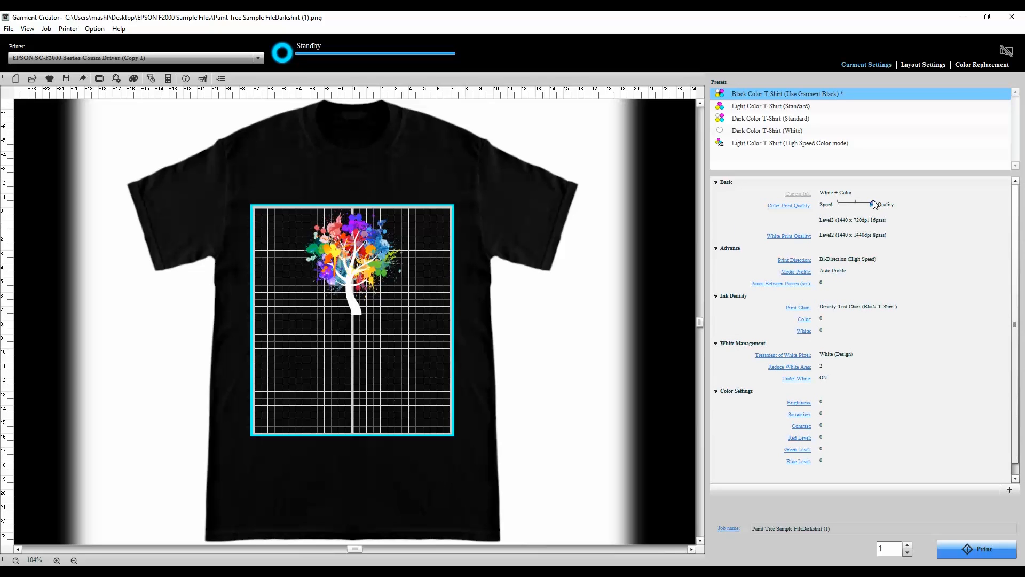
{"action": "mouse_move", "coordinate": [874, 206]}
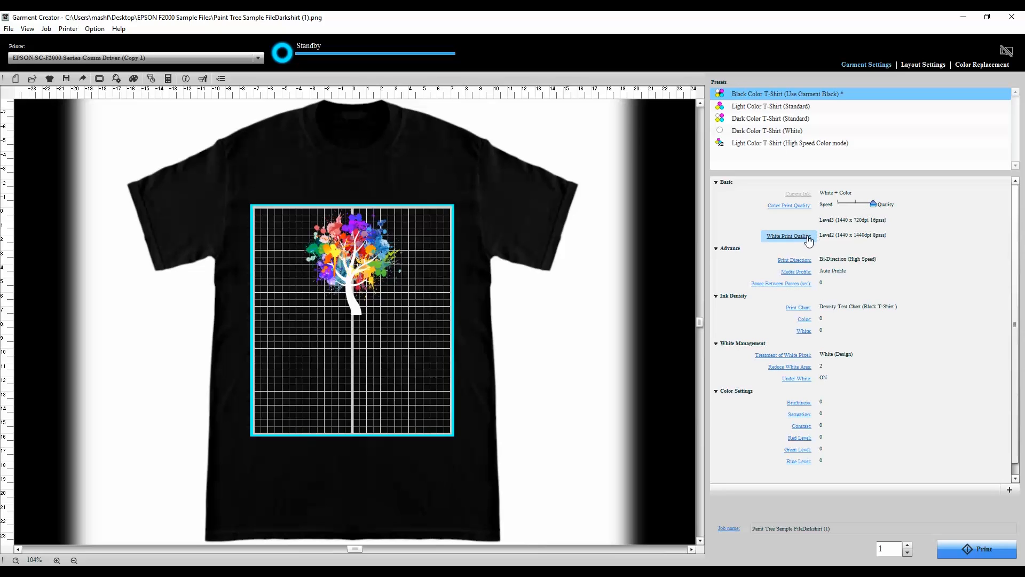
{"action": "left_click", "coordinate": [789, 236]}
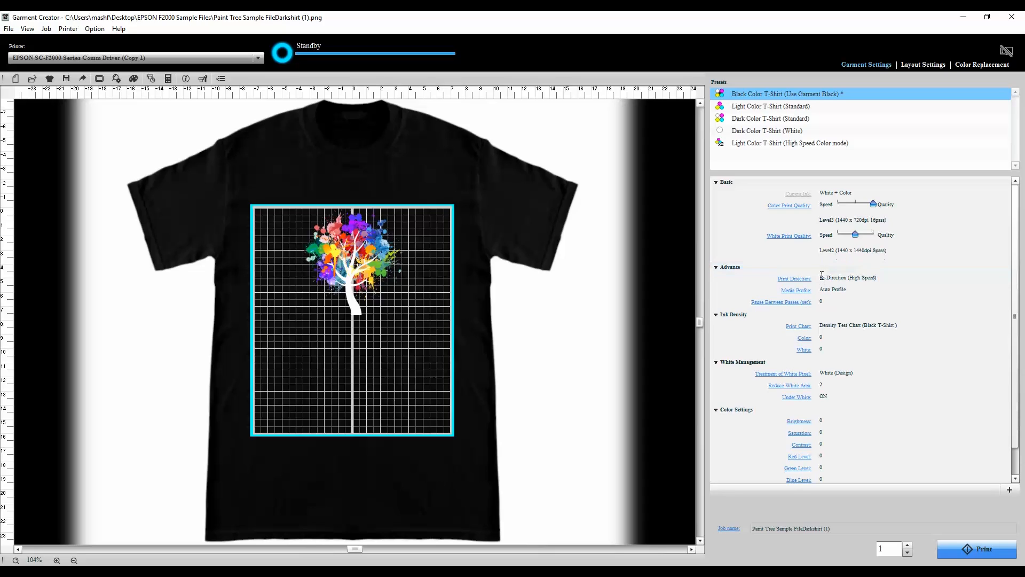
{"action": "mouse_move", "coordinate": [819, 282]}
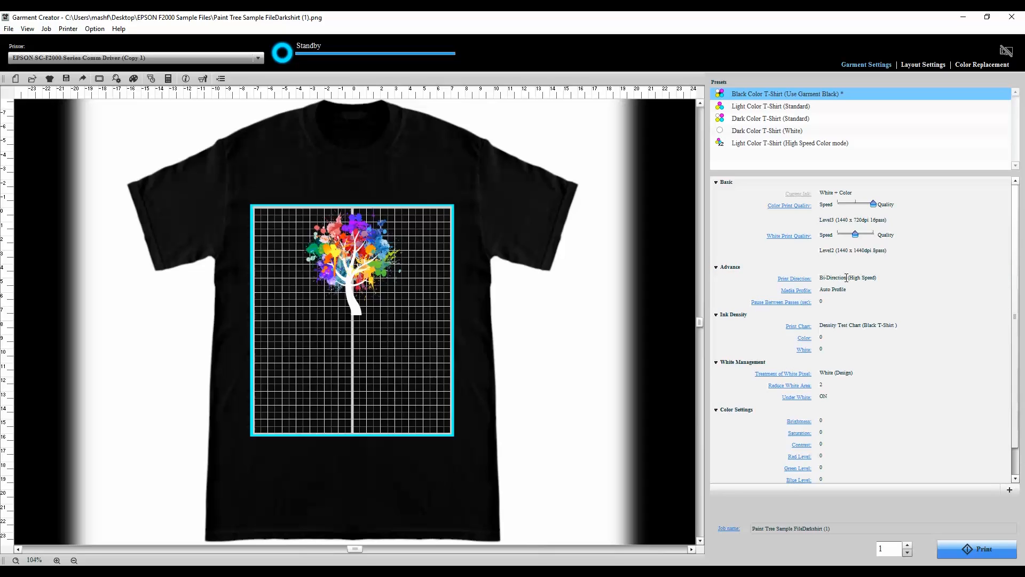
{"action": "mouse_move", "coordinate": [819, 327]}
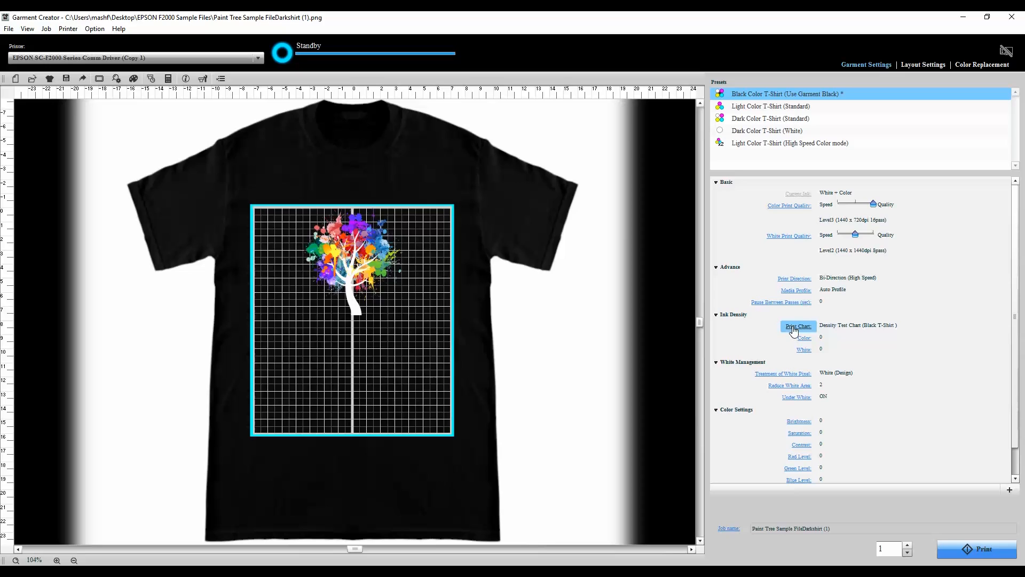
Print the Ink Density test chart, confirming 'Perform Chart Print?' with Yes
{"action": "left_click", "coordinate": [797, 327]}
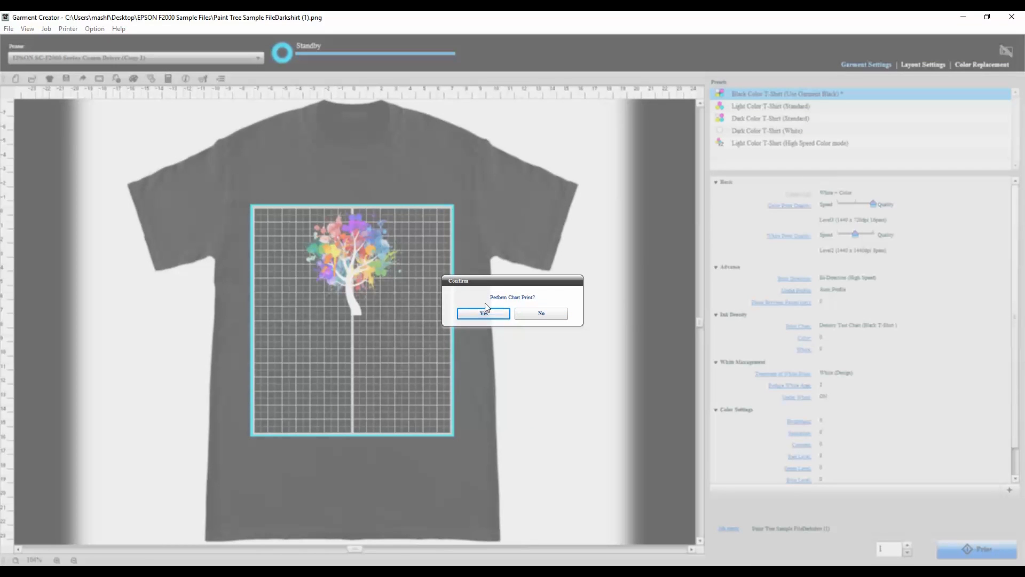
{"action": "left_click", "coordinate": [483, 314]}
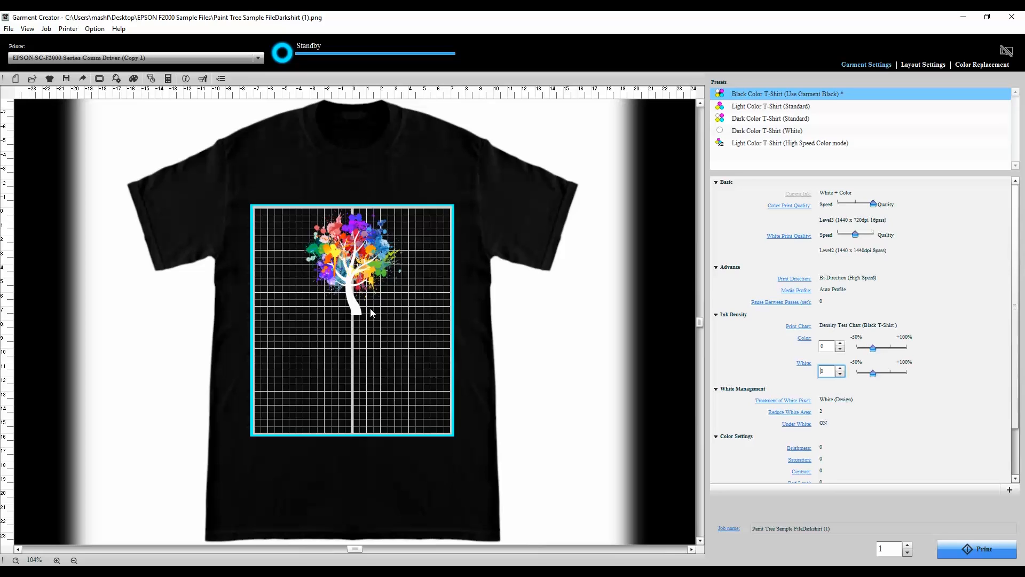
{"action": "mouse_move", "coordinate": [766, 370]}
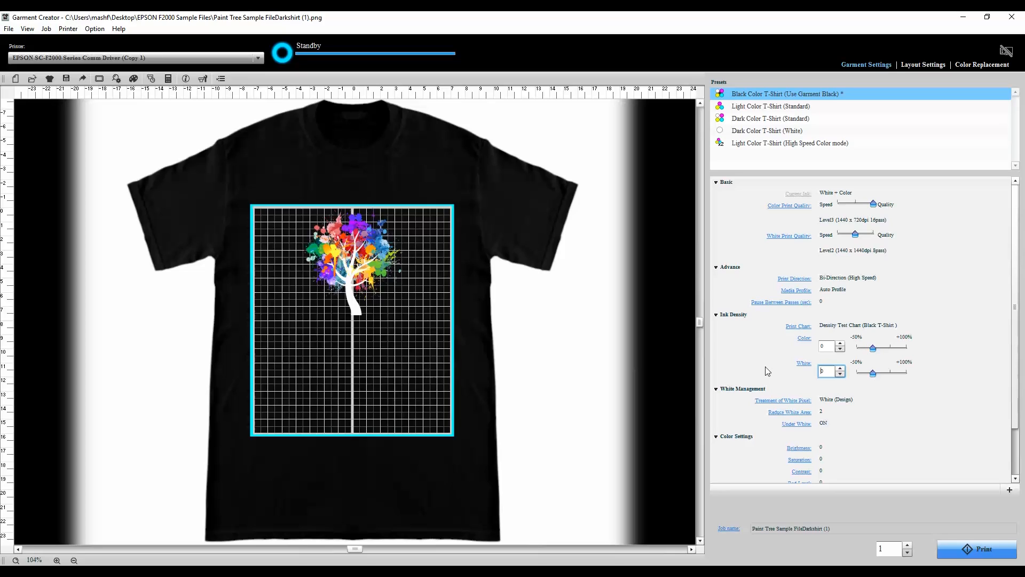
Set White ink density to 40 (Color 0) and send the paint-tree shirt job to print
{"action": "left_click", "coordinate": [839, 367]}
{"action": "type", "text": "40"}
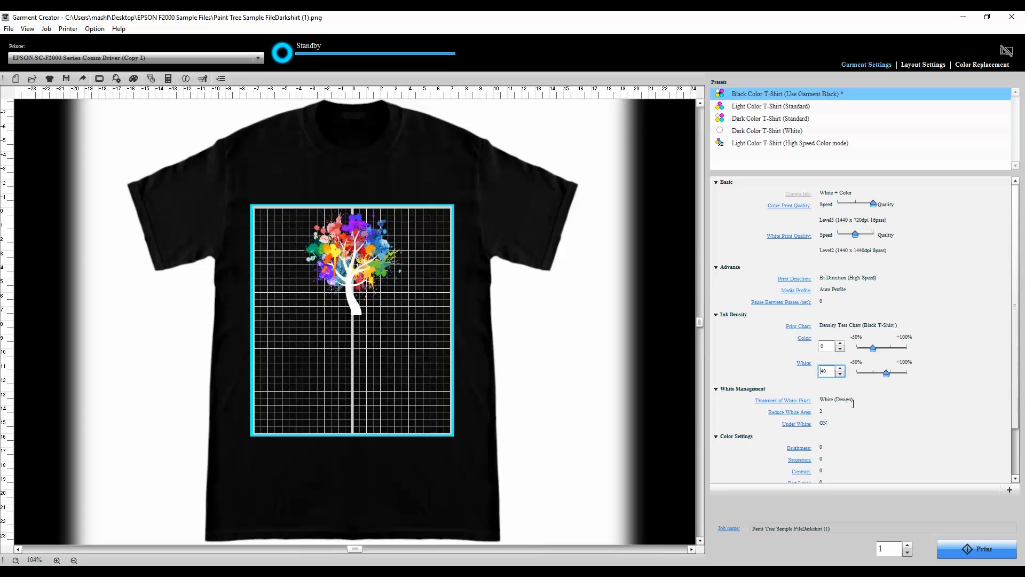
{"action": "left_click", "coordinate": [825, 371]}
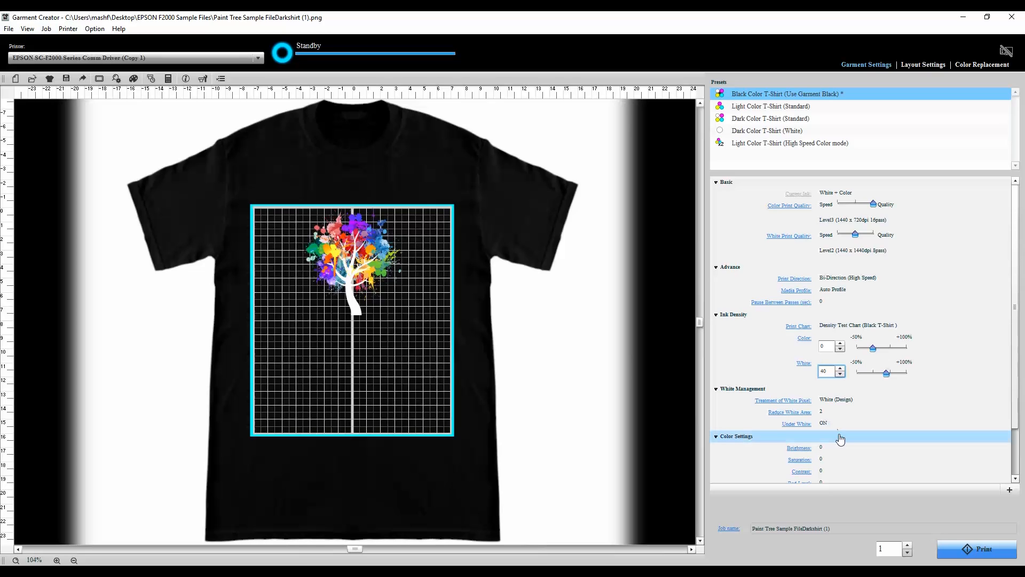
{"action": "left_click", "coordinate": [973, 548]}
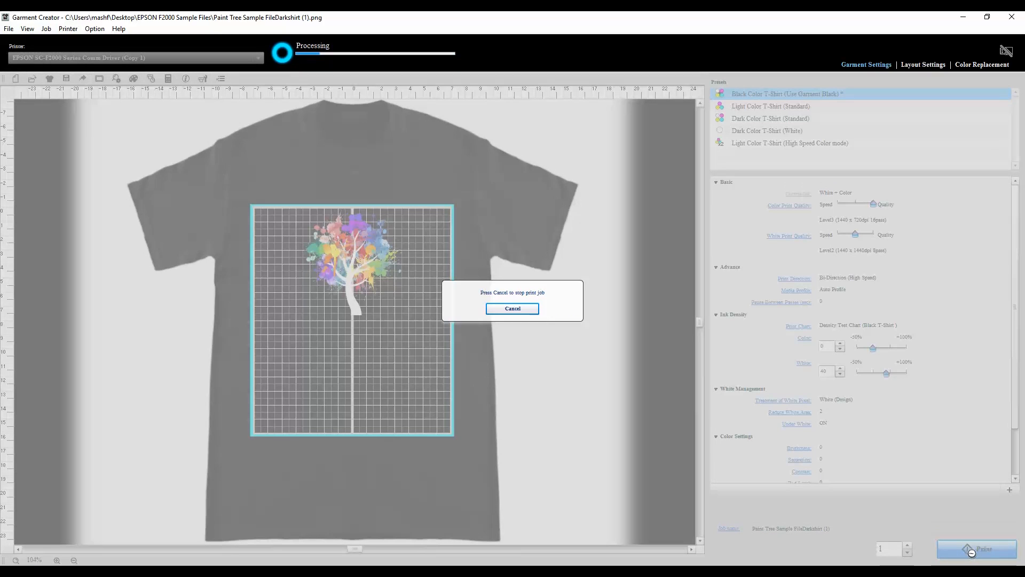